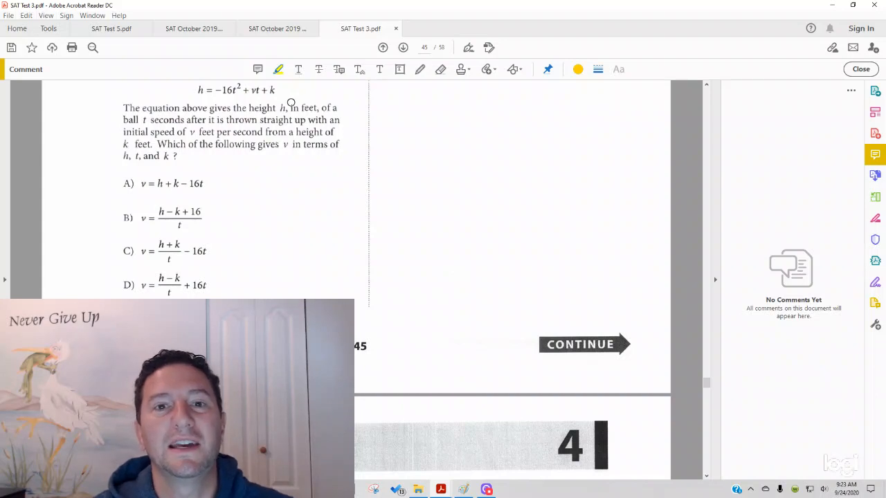
- Highlight 'height h' and the phrase about t seconds after the throw in yellow
scroll(down, 3)
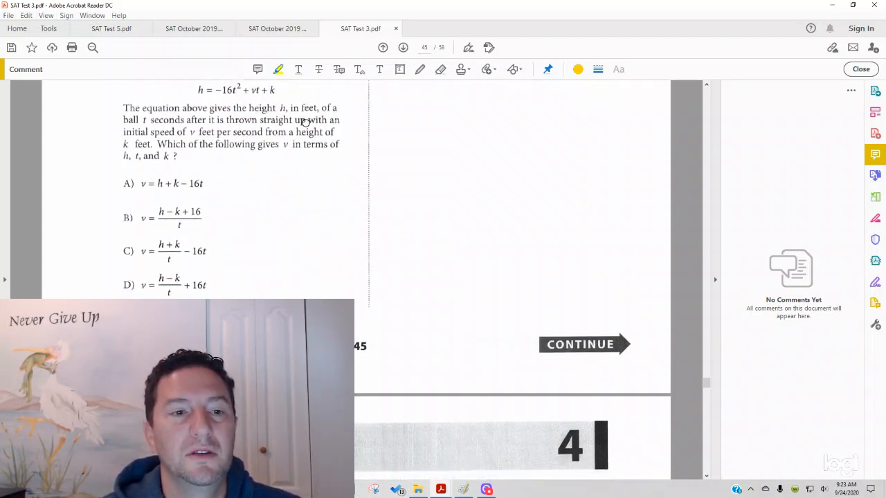
double_click(260, 108)
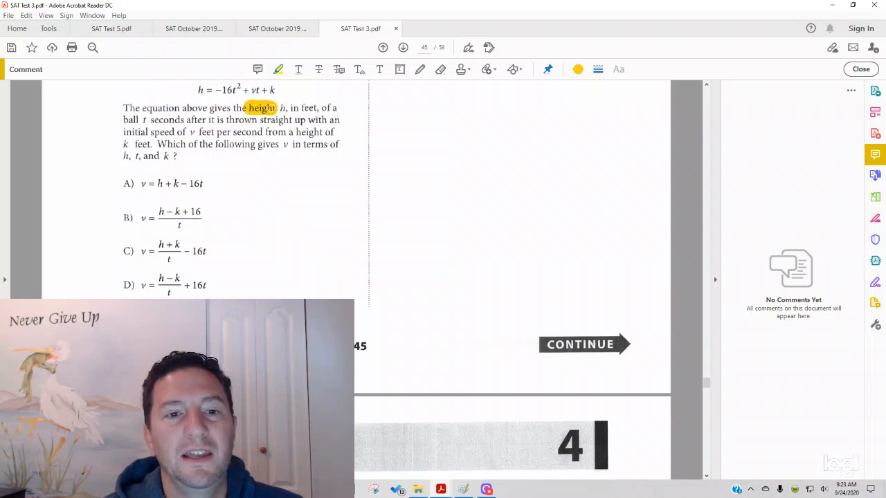
click(261, 108)
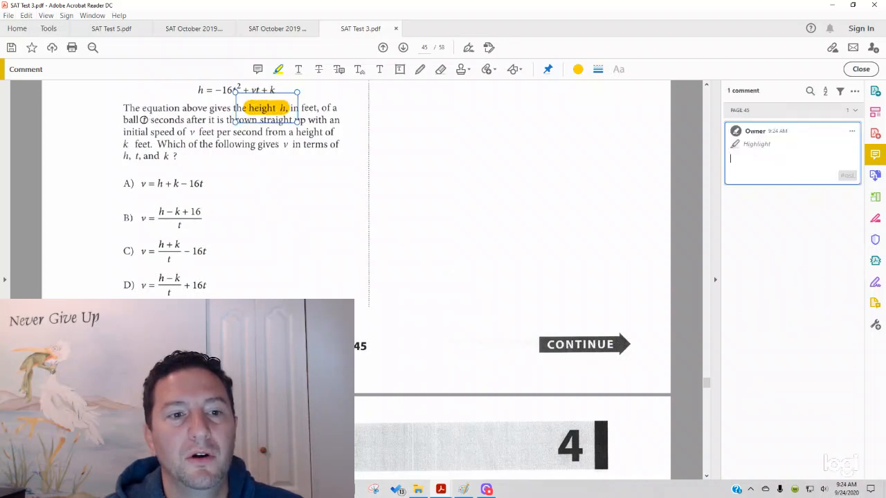
drag(145, 119, 265, 119)
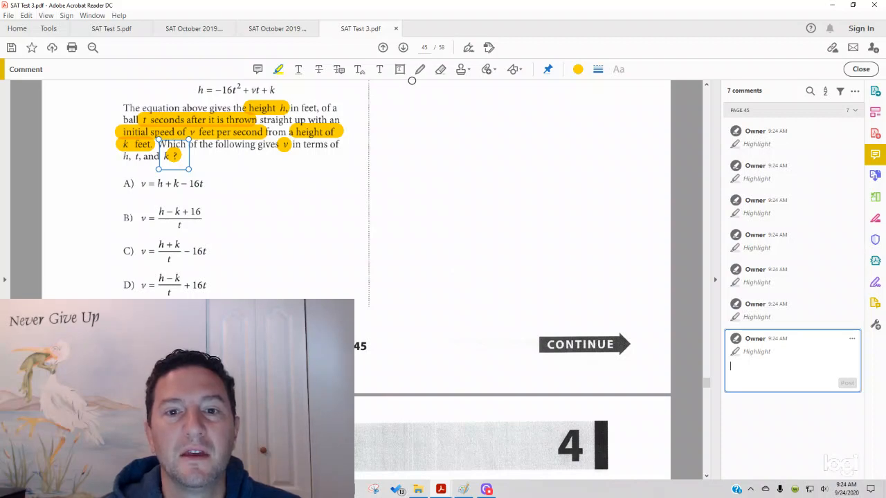
mouse_move(419, 69)
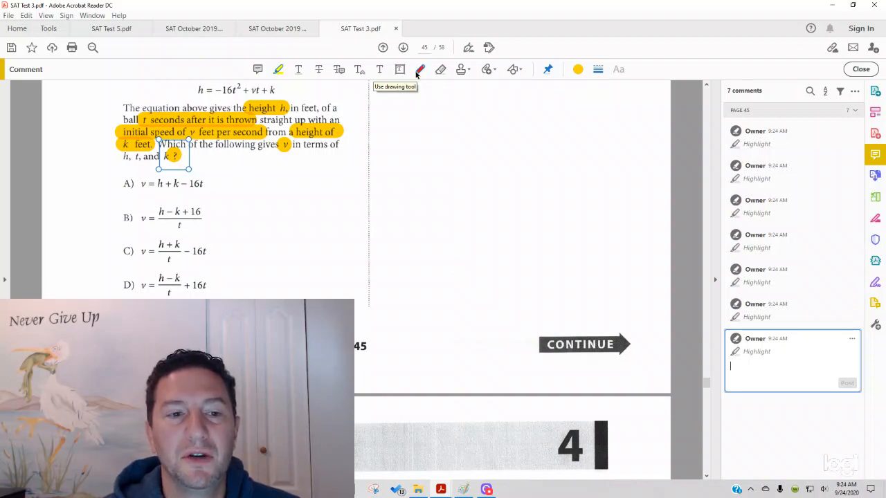
mouse_move(418, 72)
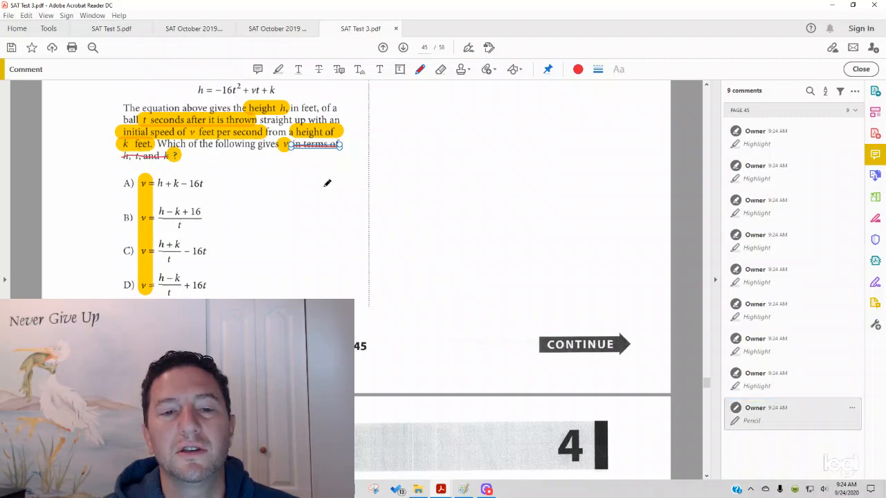
mouse_move(336, 258)
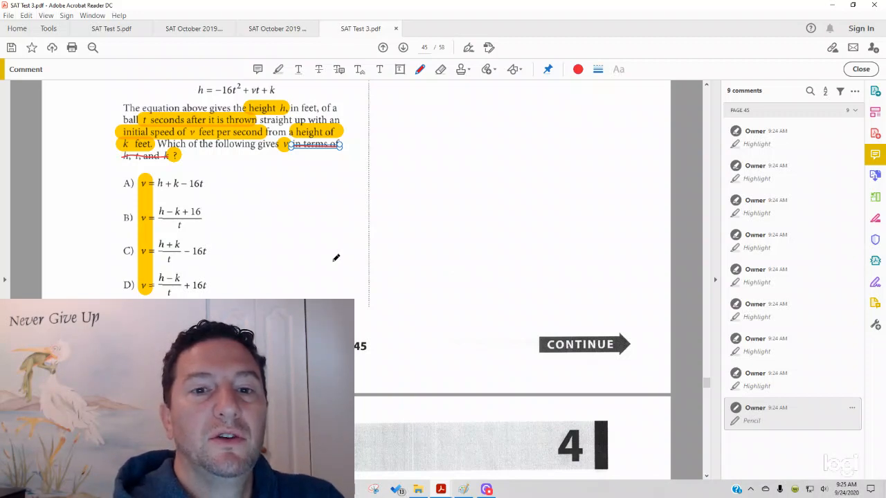
- Write h + 16t² = vt + k and rearrange to h − k + 16t² = vt in red
drag(288, 94, 381, 99)
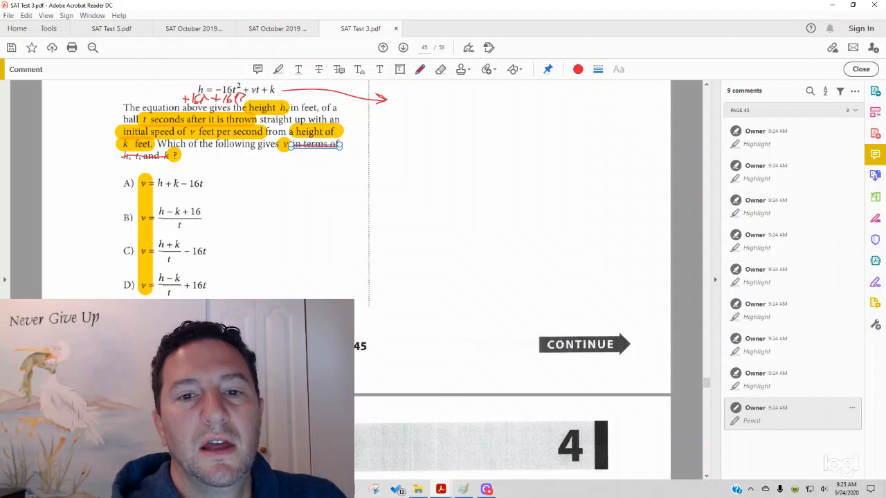
drag(408, 104, 450, 104)
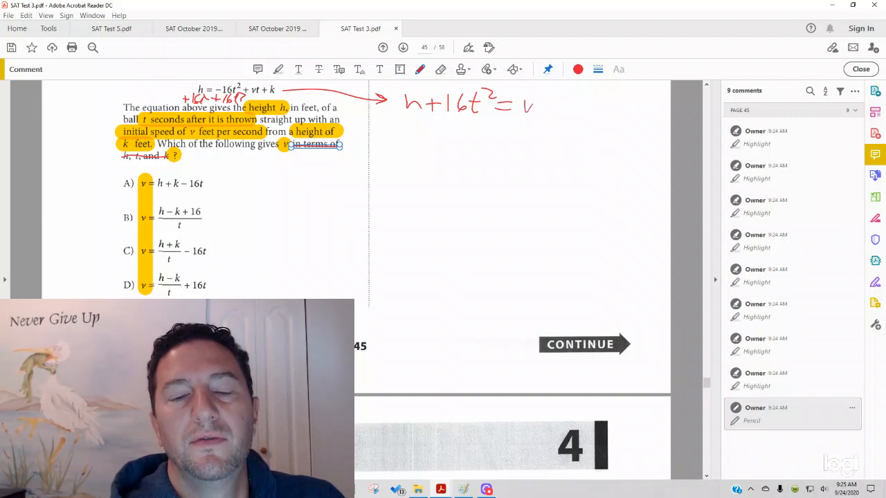
drag(528, 104, 584, 104)
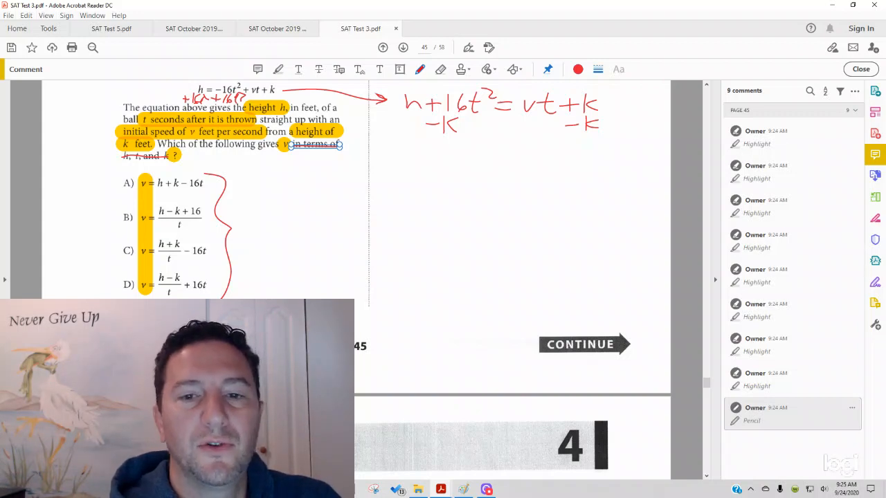
drag(404, 145, 410, 159)
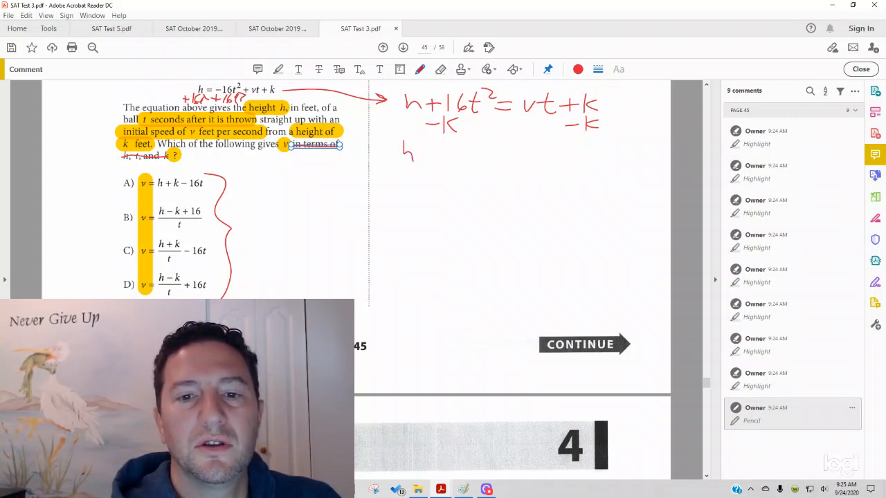
drag(415, 154, 459, 153)
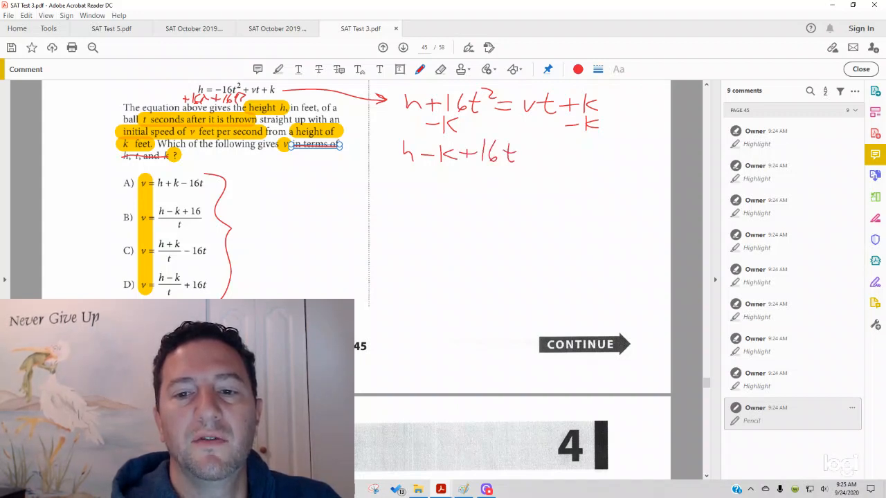
drag(515, 150, 523, 139)
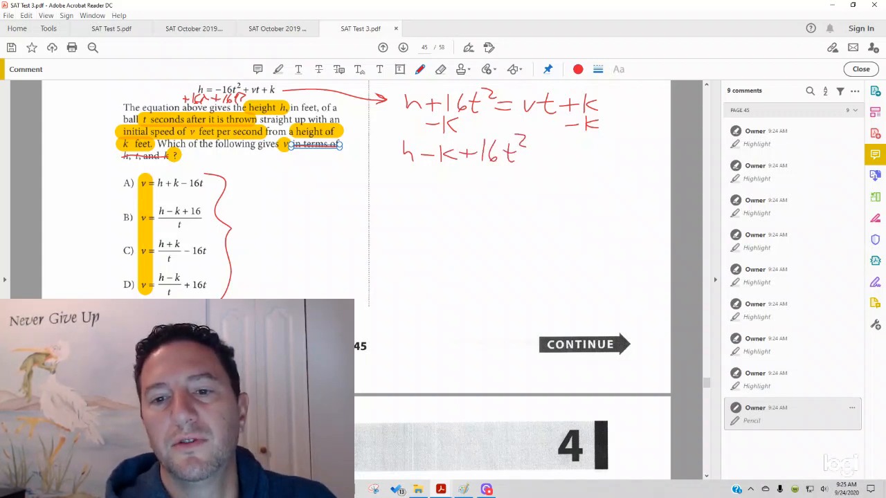
drag(539, 155, 594, 164)
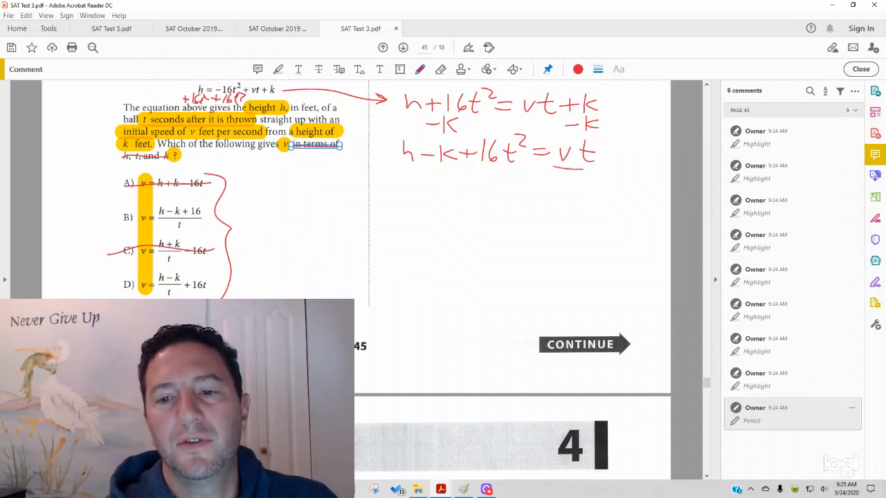
- Divide by t to reach (h − k)/t + 16t on a third red line
drag(568, 169, 588, 186)
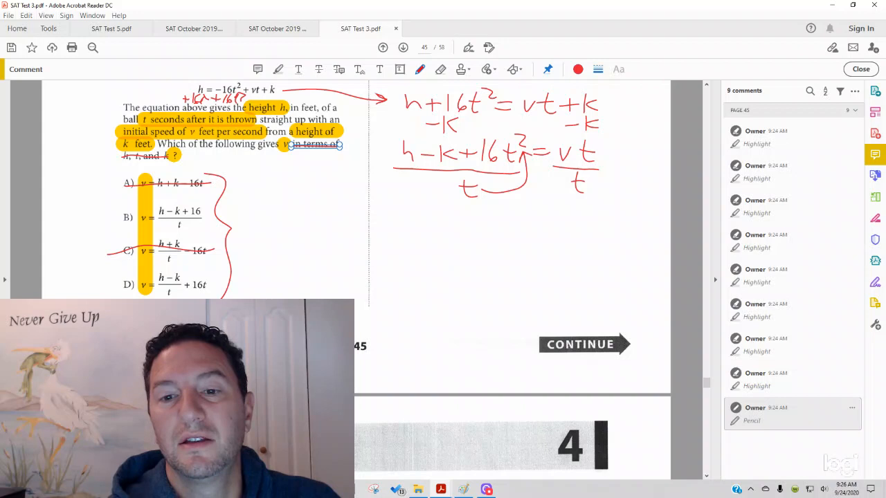
drag(403, 208, 412, 226)
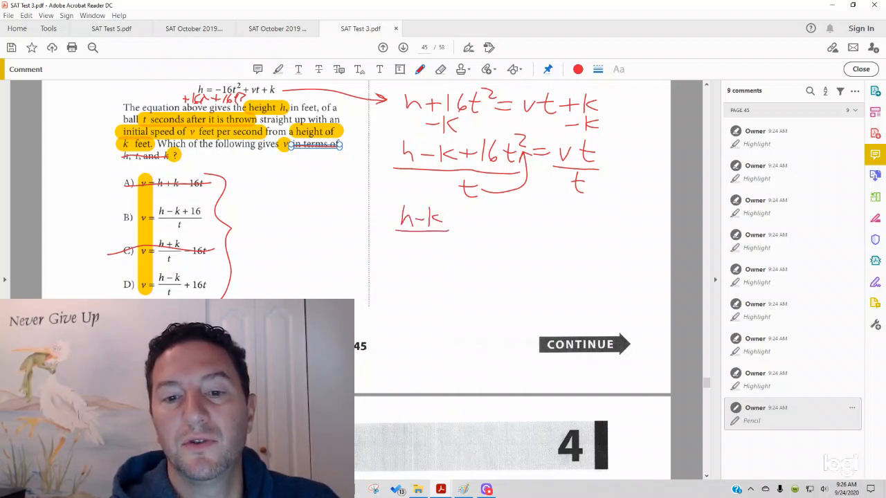
drag(415, 228, 443, 249)
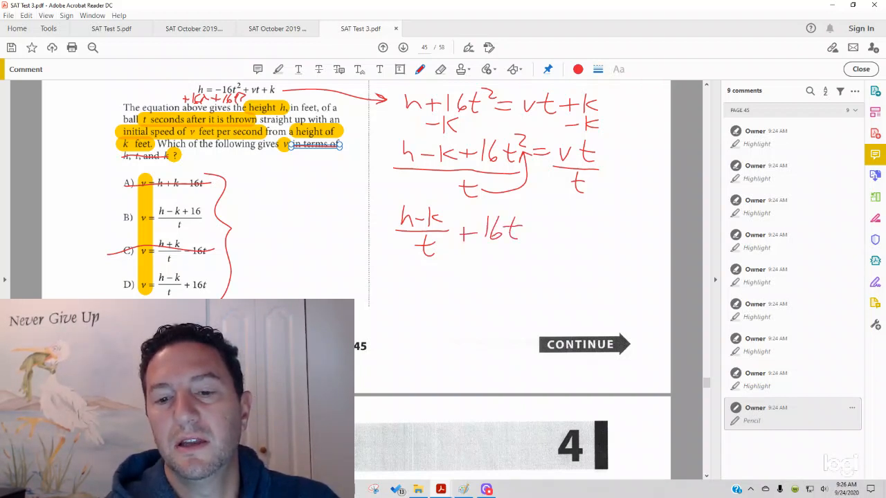
drag(526, 228, 570, 232)
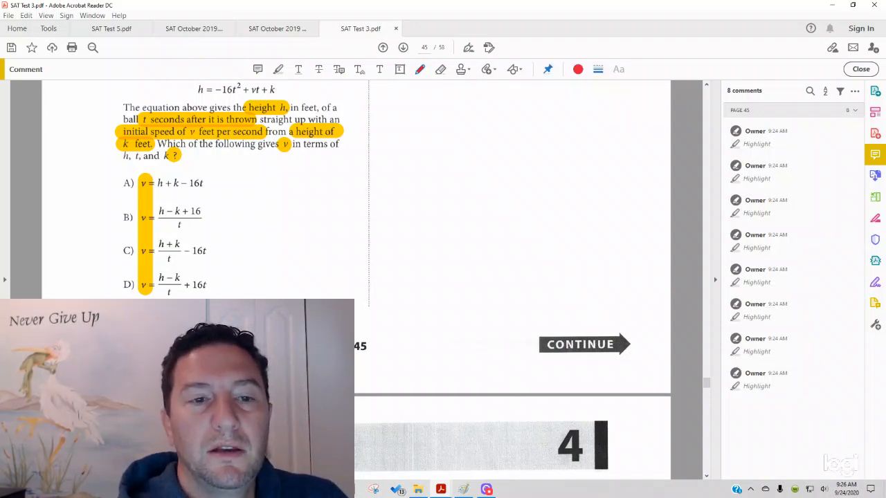
- Write the test values t = 1, v = 1, k = 1 in red beside the problem
drag(293, 92, 360, 90)
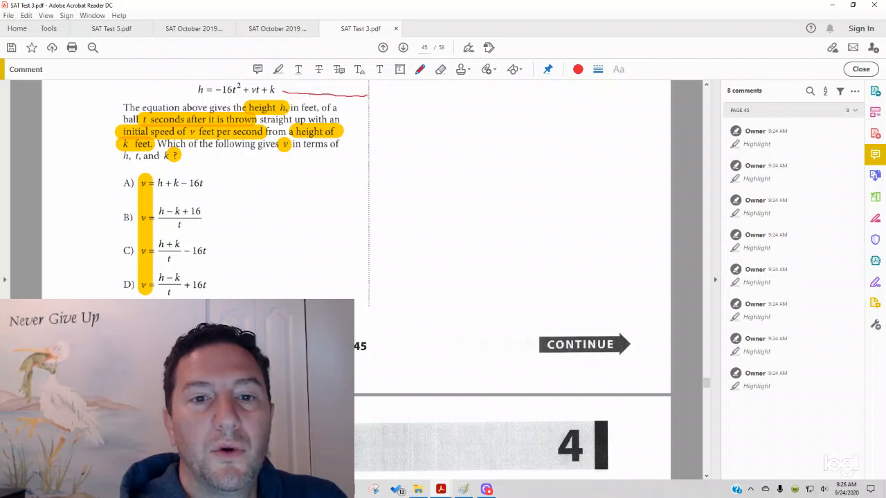
drag(284, 97, 373, 94)
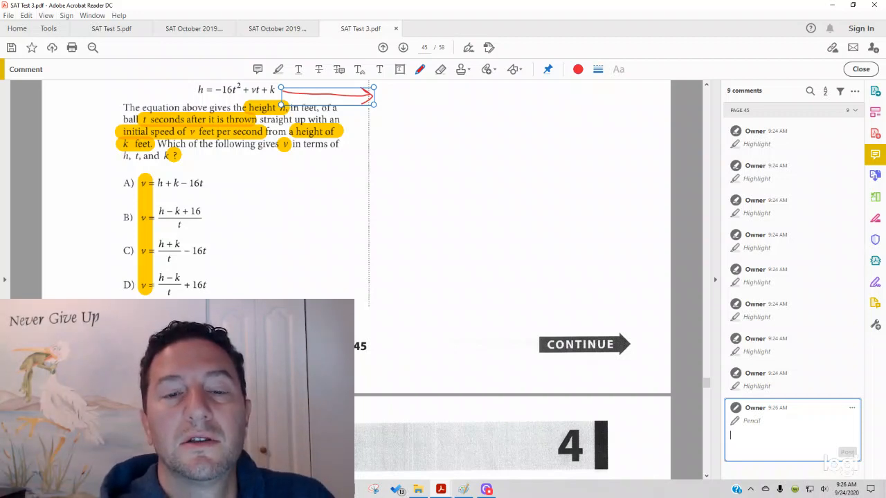
drag(388, 104, 408, 97)
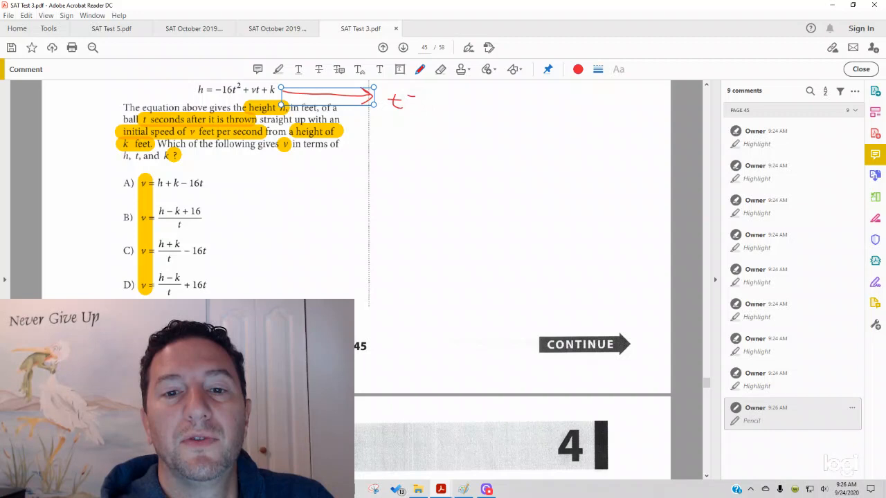
drag(408, 100, 443, 99)
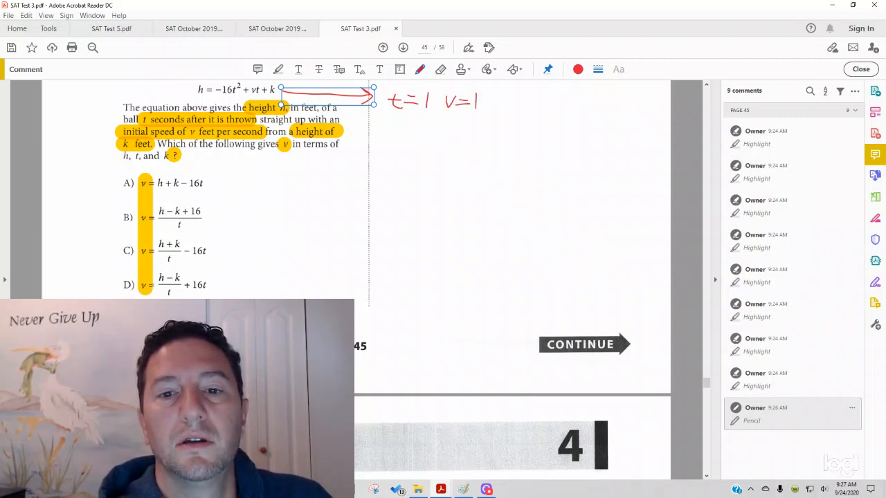
text(K=1)
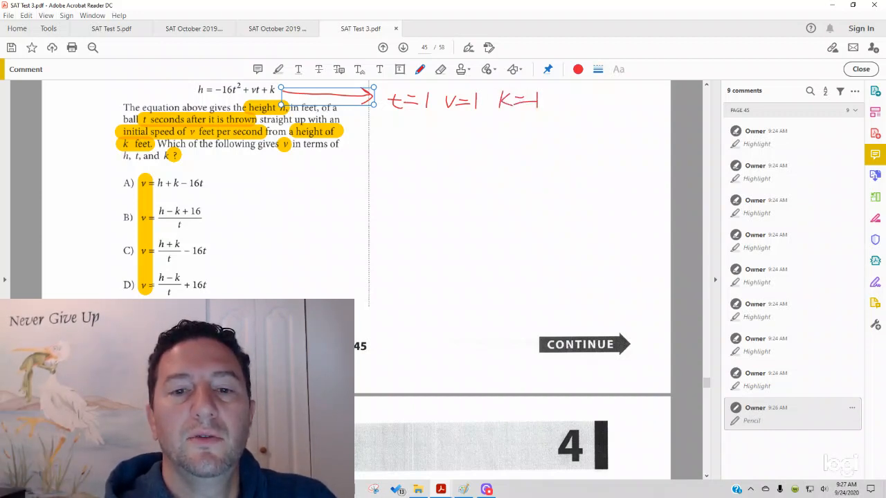
- Substitute into h = -16(1)² + (1)(1) + (1) and simplify to h = -14
drag(393, 127, 415, 136)
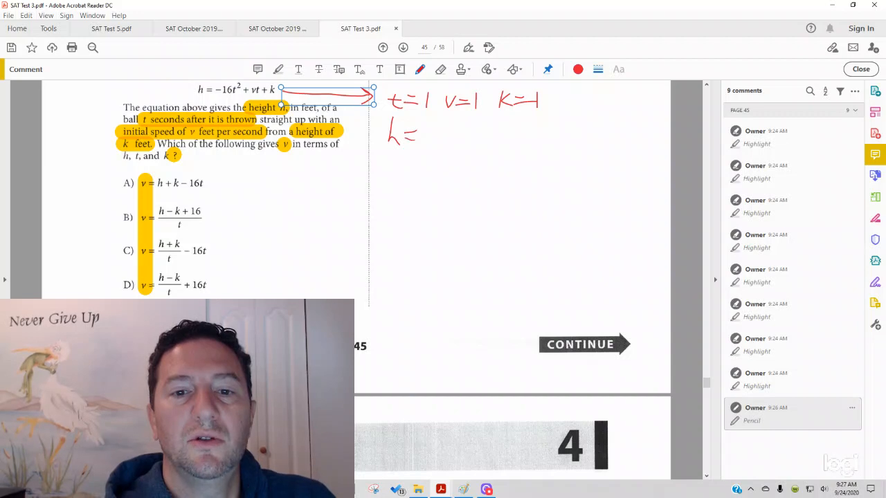
drag(409, 135, 470, 141)
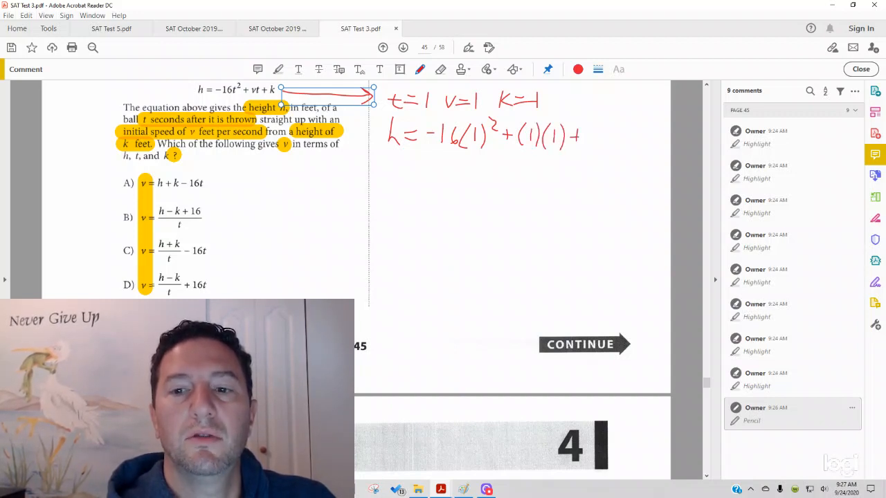
drag(578, 135, 602, 135)
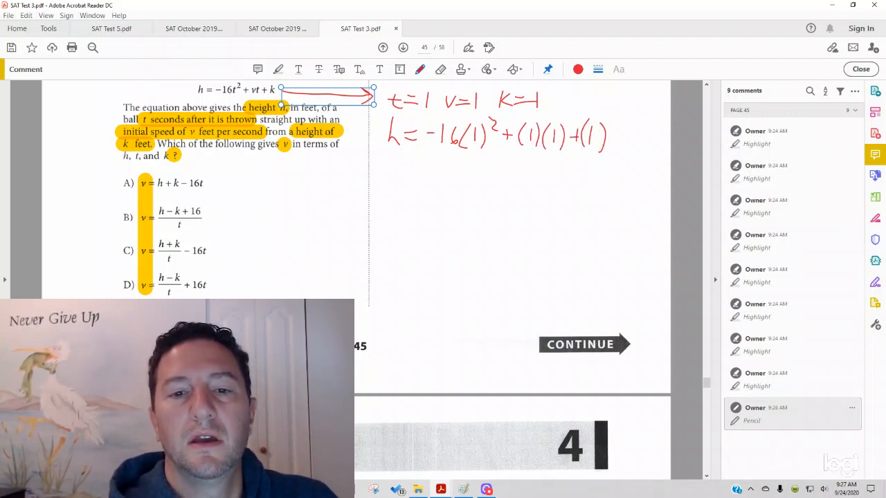
drag(390, 166, 422, 169)
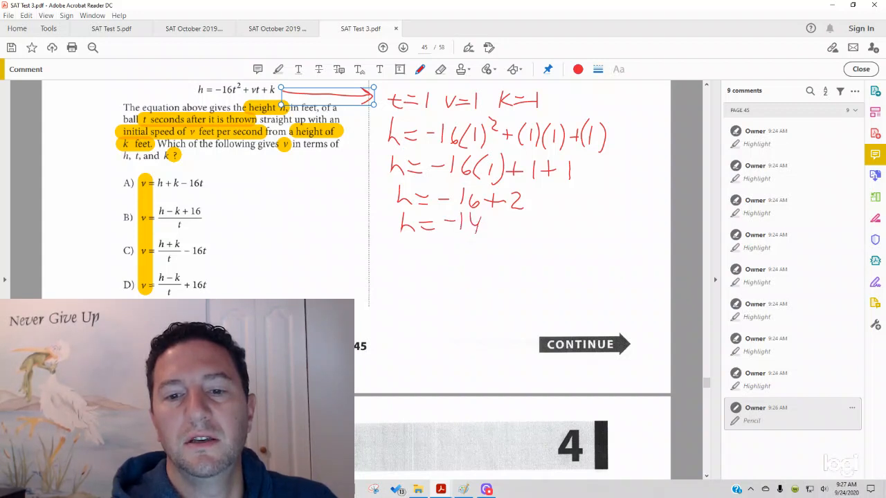
- Circle the result h = -14 and the chosen values t=1, v=1, k=1
drag(385, 222, 482, 222)
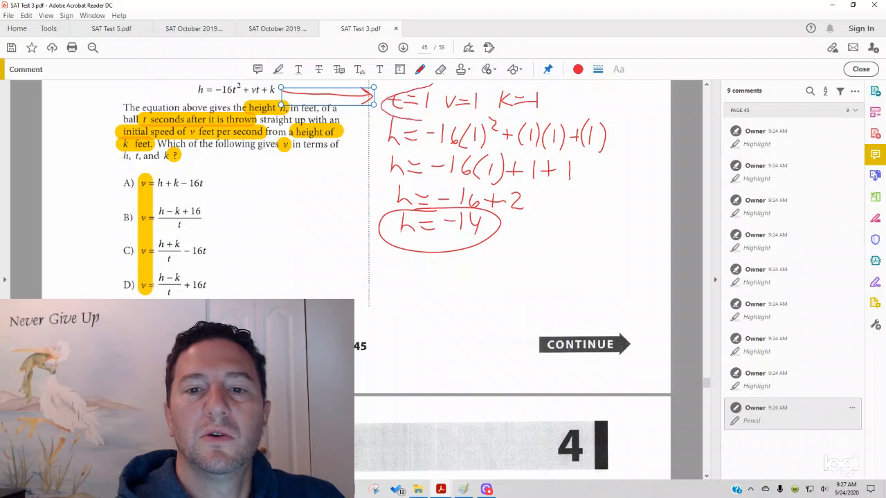
drag(387, 90, 553, 122)
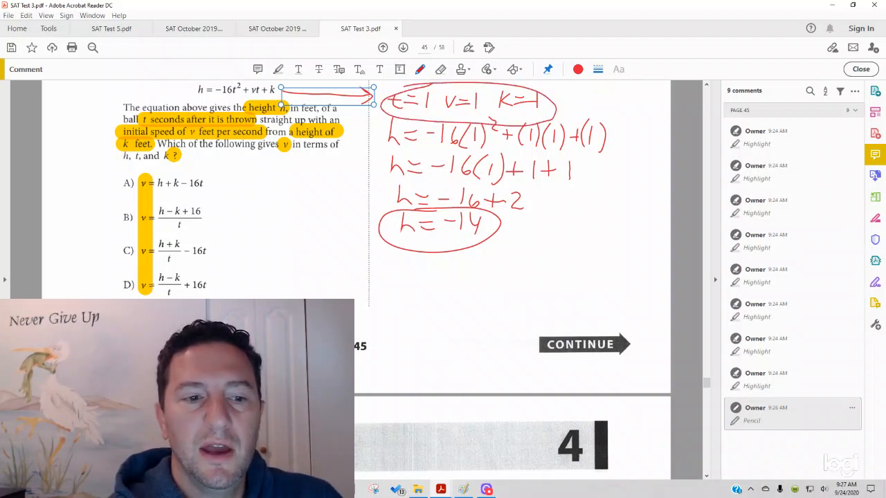
- Draw red arrows from the circled values and h = -14 down to choice A
right_click(440, 224)
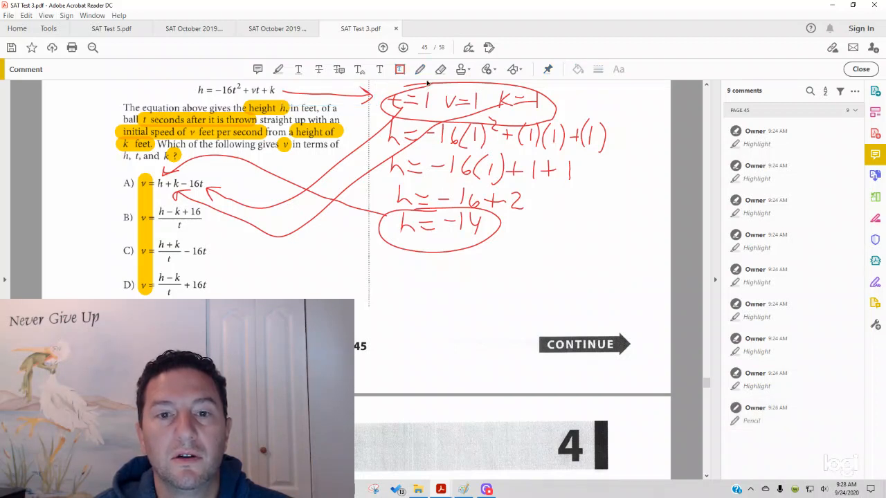
click(421, 69)
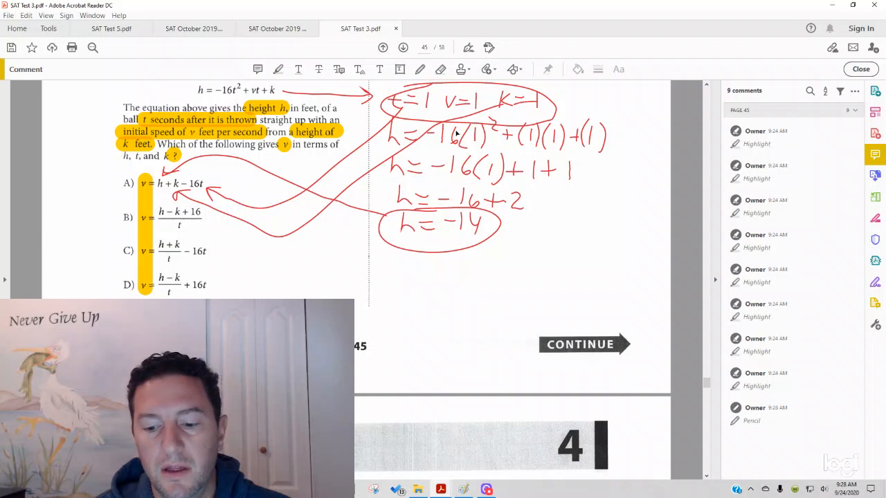
mouse_move(406, 80)
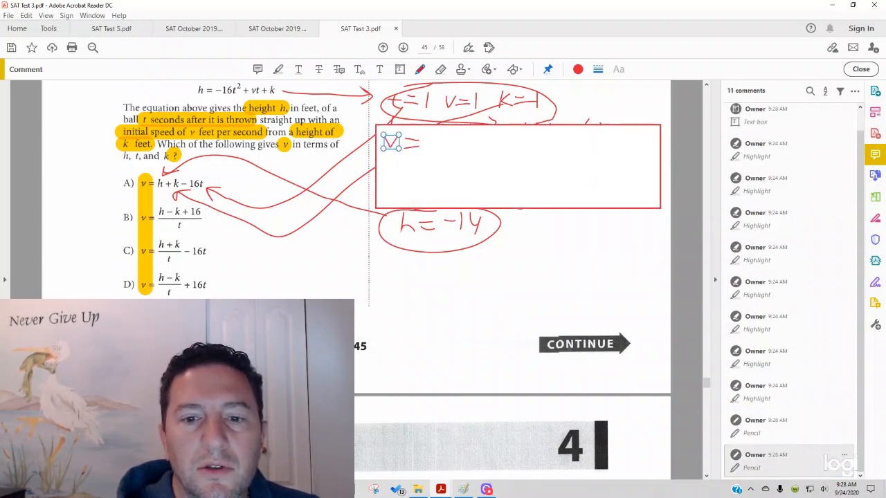
- Write v = -14 + 1 - 16(1) to test choice A with the numbers
drag(422, 143, 457, 142)
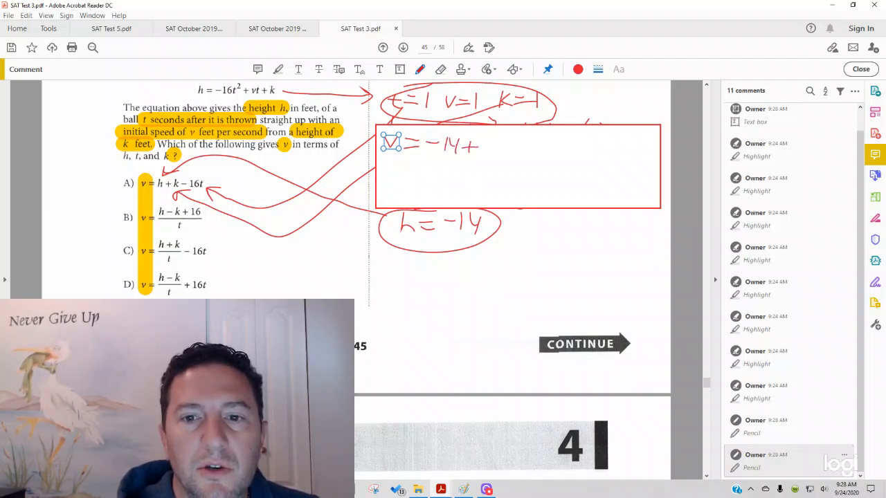
drag(481, 145, 536, 147)
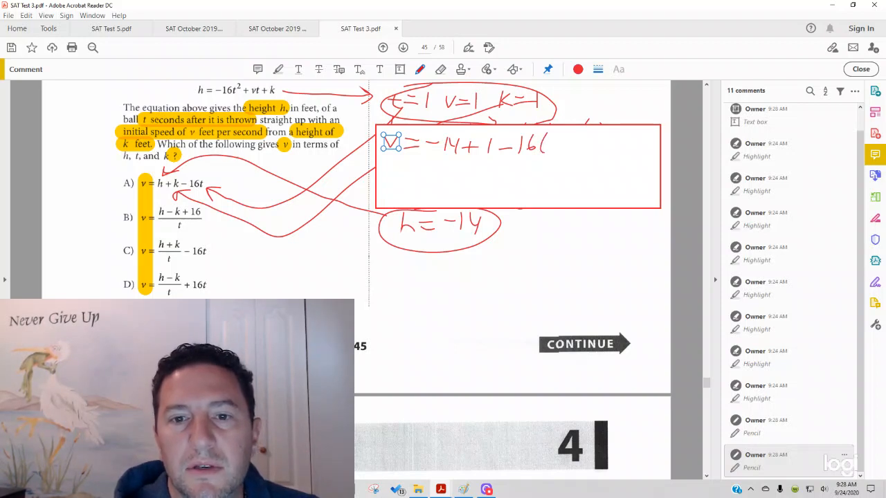
text((1))
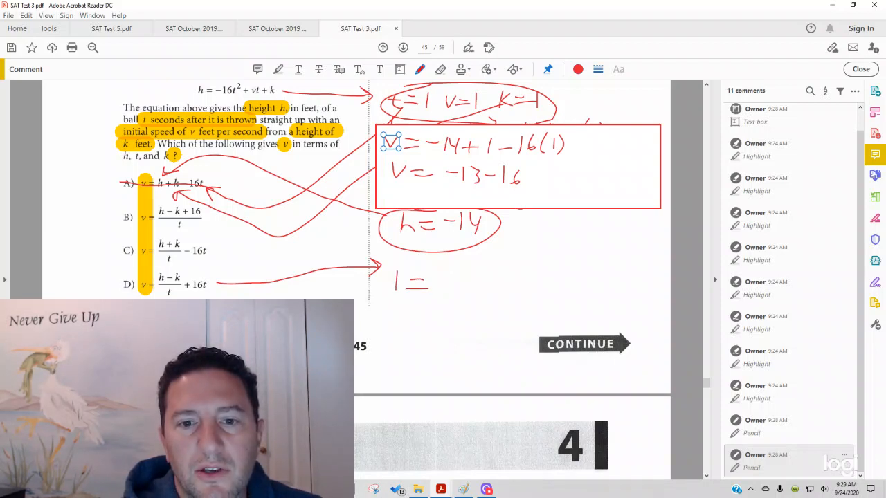
- Write choice D as 1 = (-14 - 1)/1 + 16(1) and start simplifying it
drag(446, 266, 470, 273)
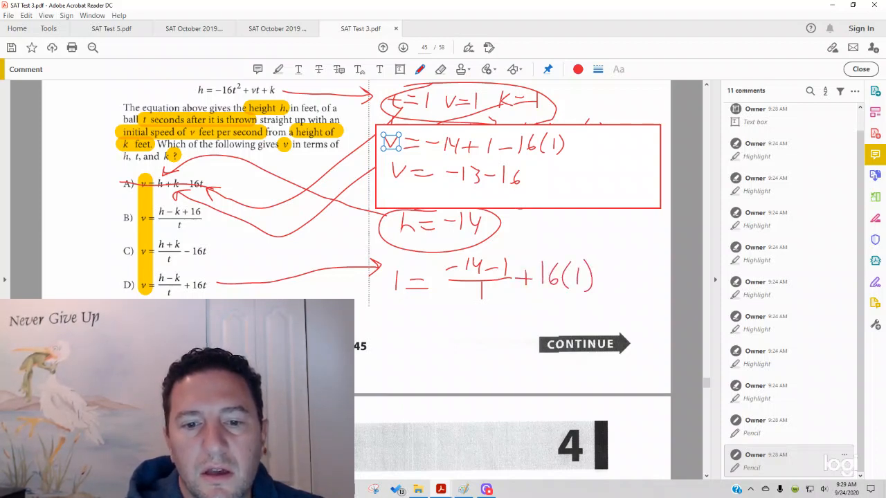
drag(402, 311, 436, 318)
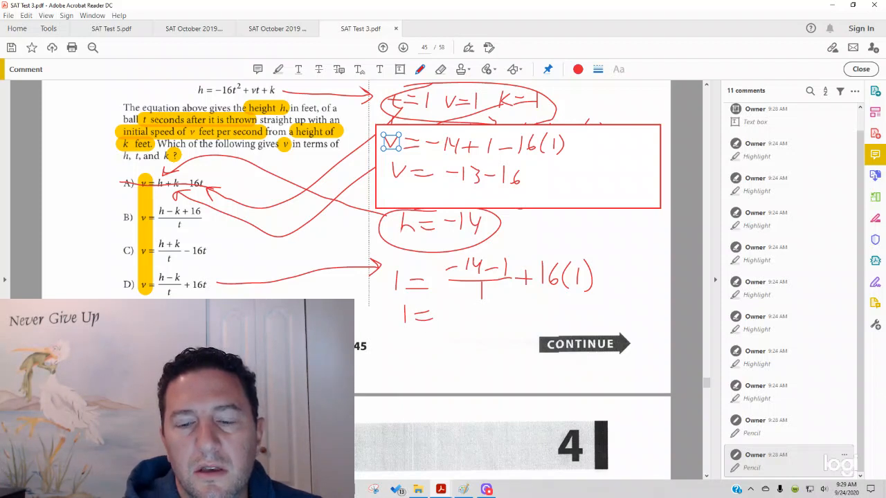